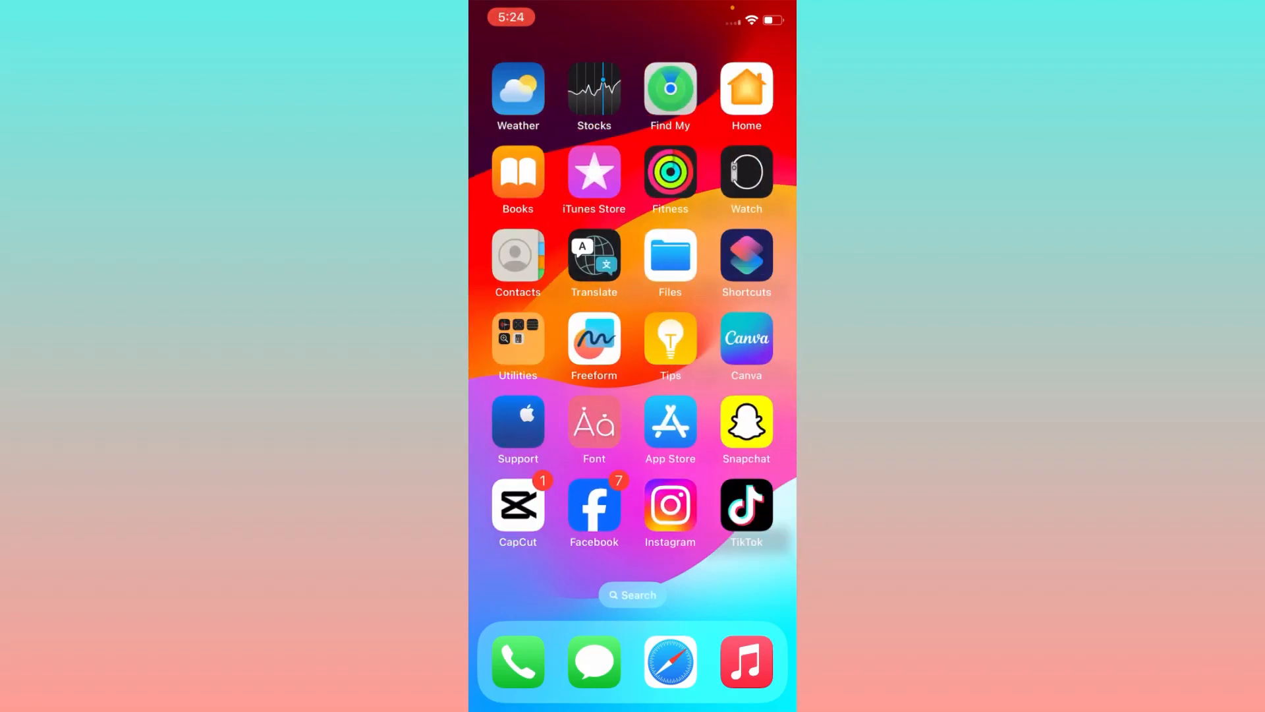
- Swipe through the Home Screen pages, launch Instagram and start a new post to browse recent media
{"action": "scroll", "scroll_direction": "left", "scroll_amount": 3}
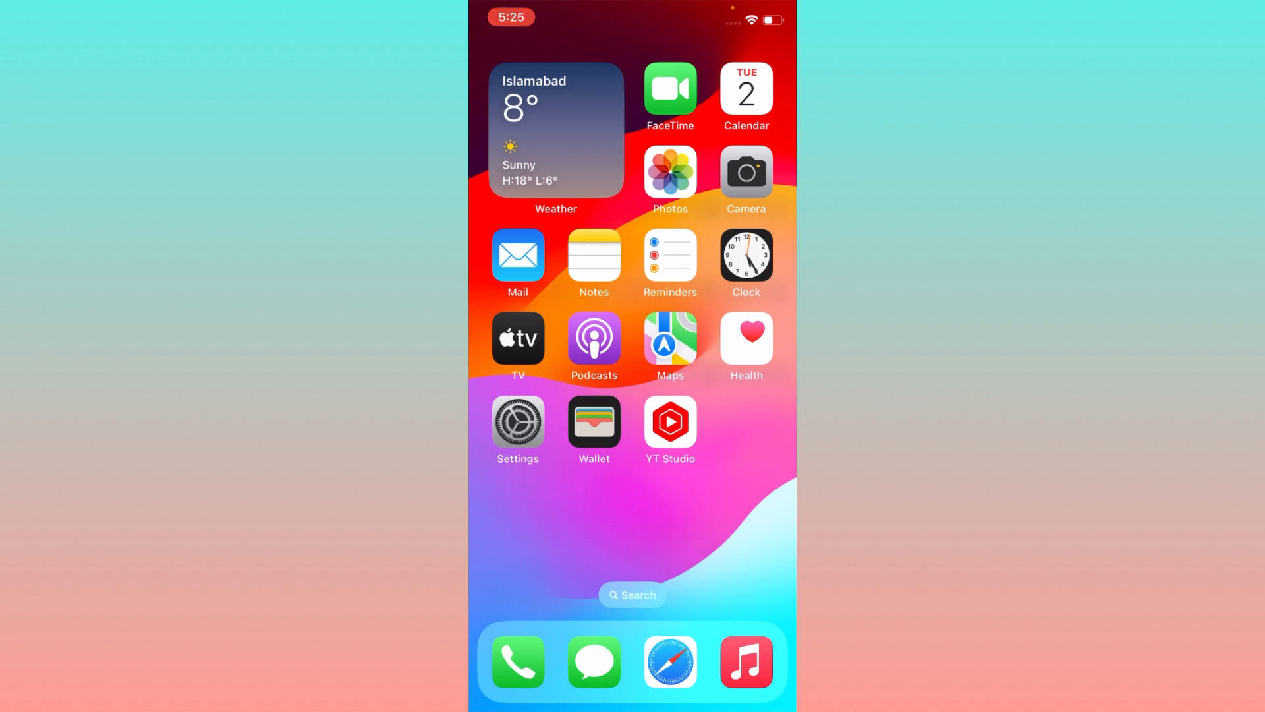
{"action": "scroll", "scroll_direction": "left", "scroll_amount": 3}
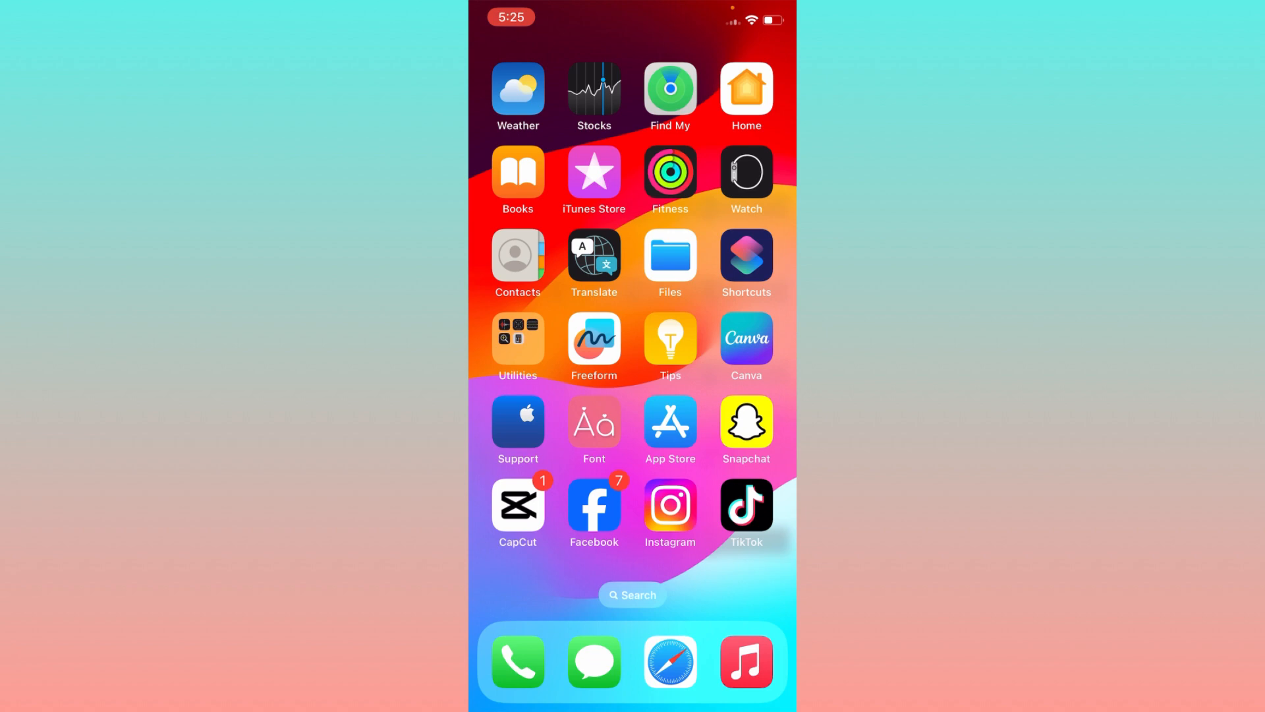
{"action": "scroll", "scroll_direction": "left", "scroll_amount": 3}
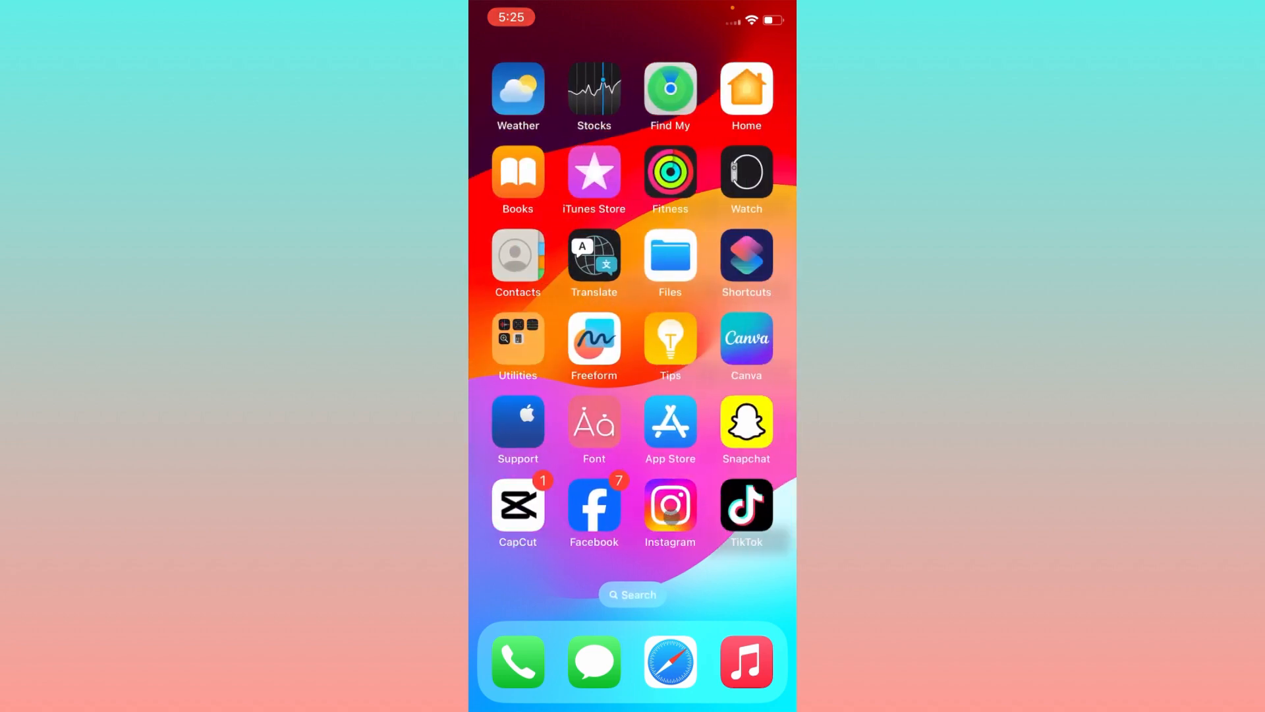
{"action": "left_click", "coordinate": [669, 513]}
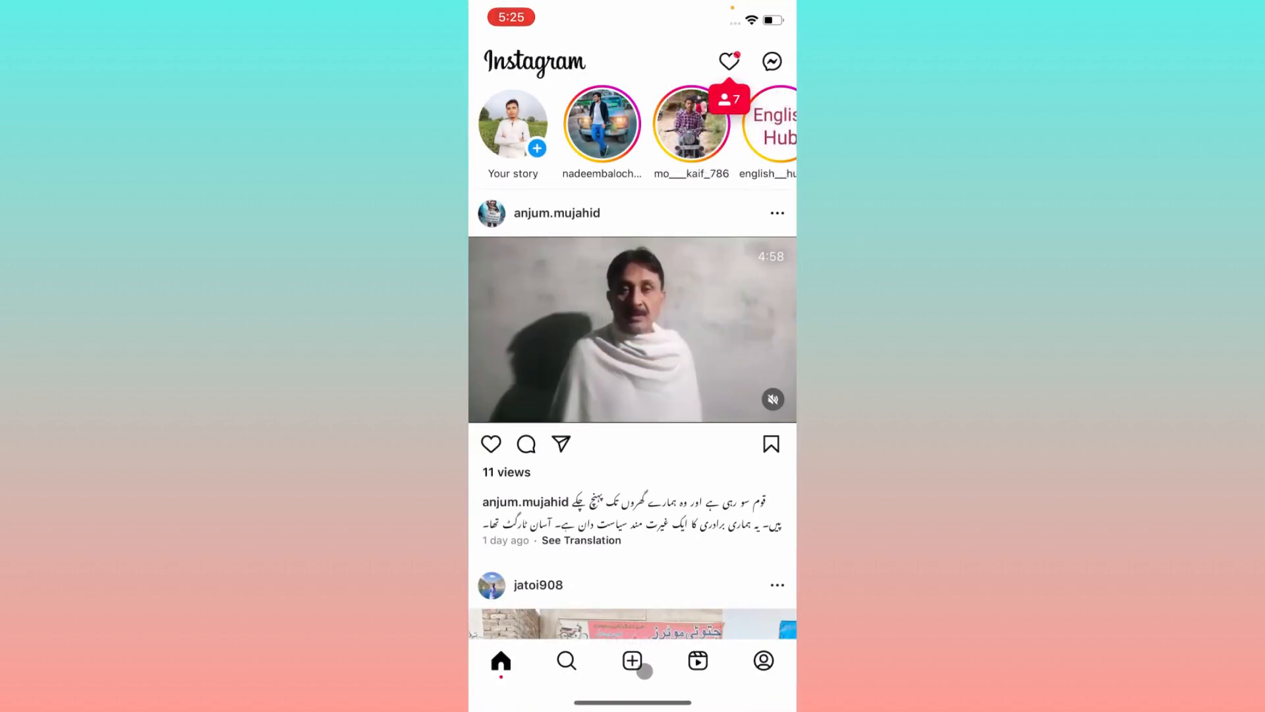
{"action": "left_click", "coordinate": [632, 660]}
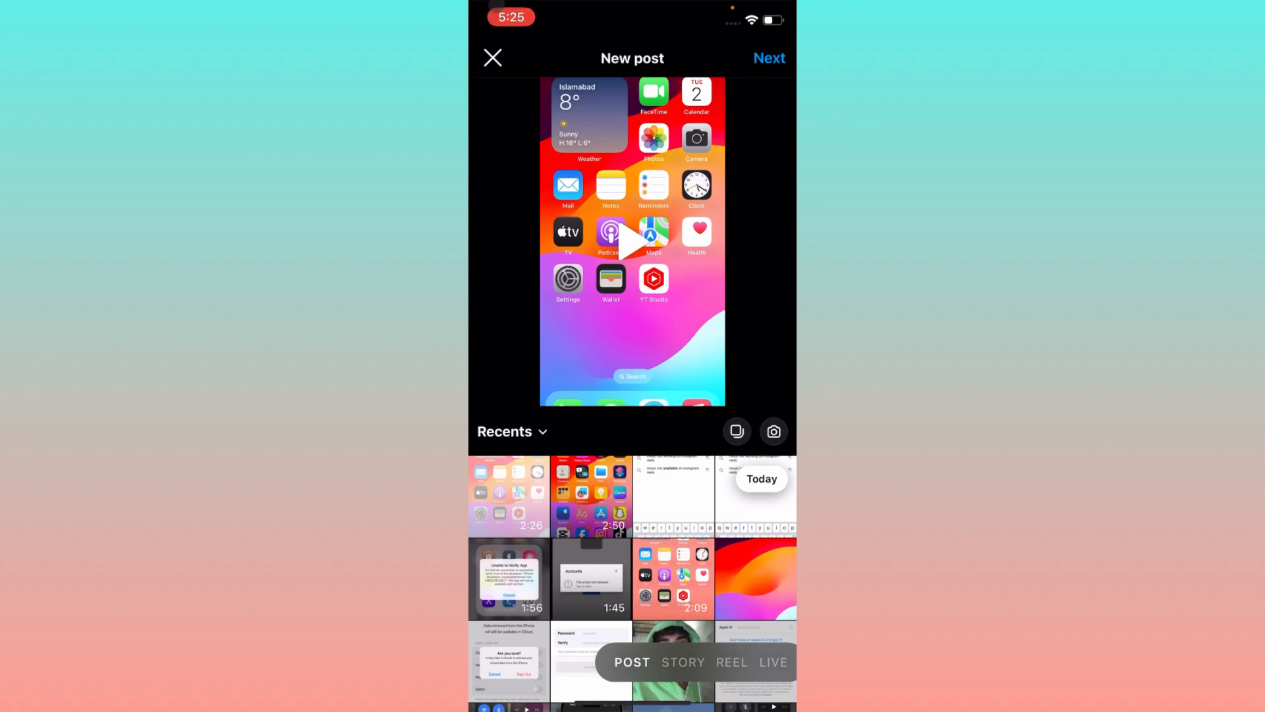
- Close Instagram's New post screen
{"action": "left_click", "coordinate": [493, 57]}
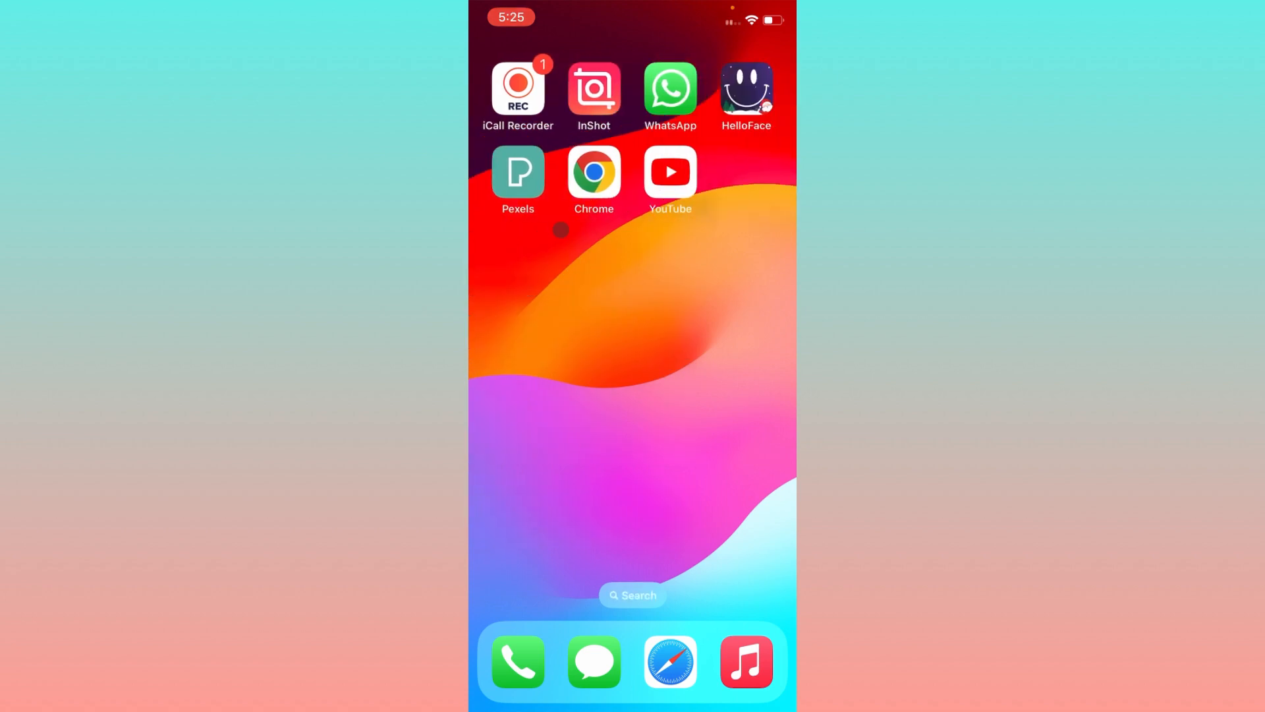
- Swipe across the Home Screen pages toward the App Store
{"action": "scroll", "scroll_direction": "left", "scroll_amount": 3}
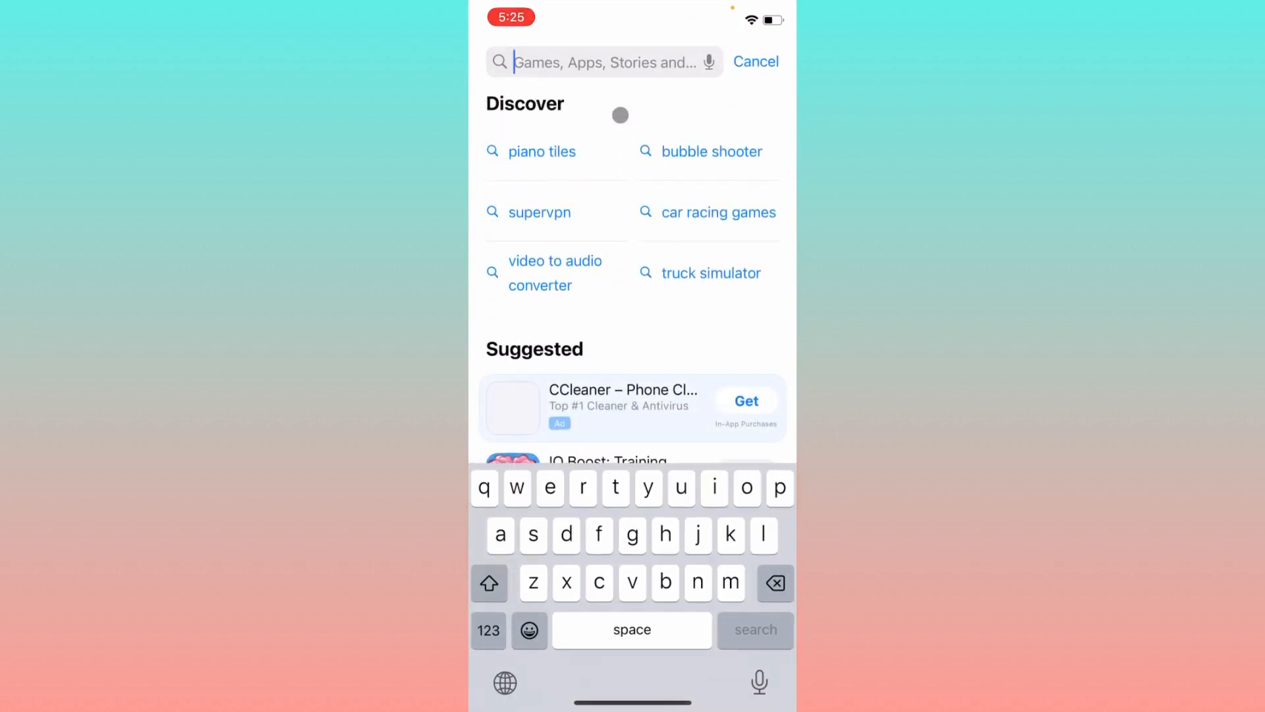
- Search 'in' in the App Store, pick the instagram suggestion and check its result
{"action": "type", "text": "in"}
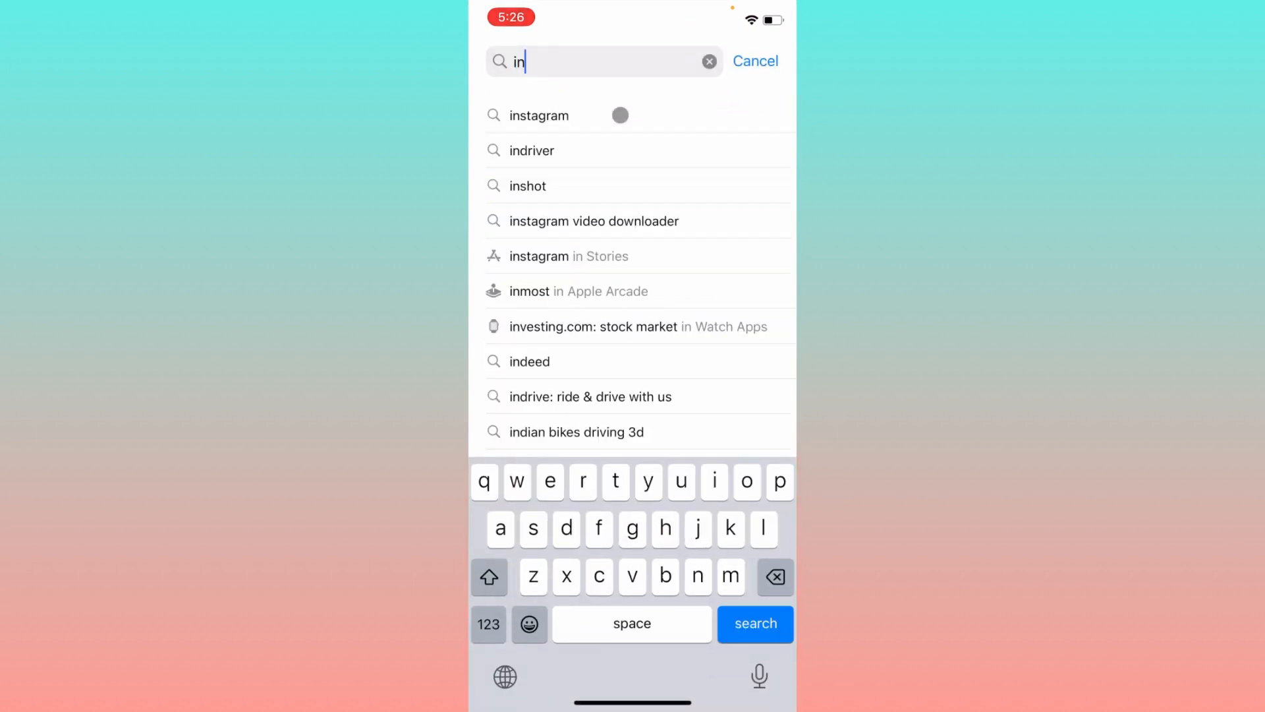
{"action": "left_click", "coordinate": [538, 114]}
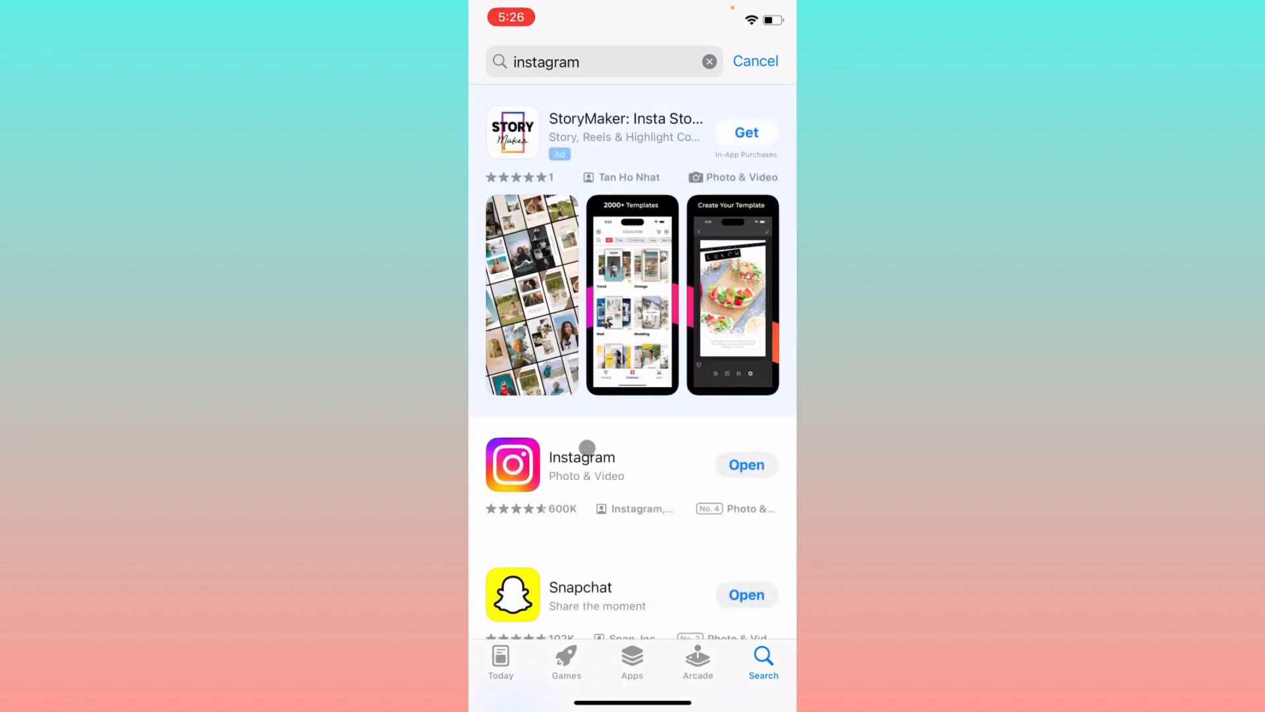
{"action": "left_click", "coordinate": [581, 464]}
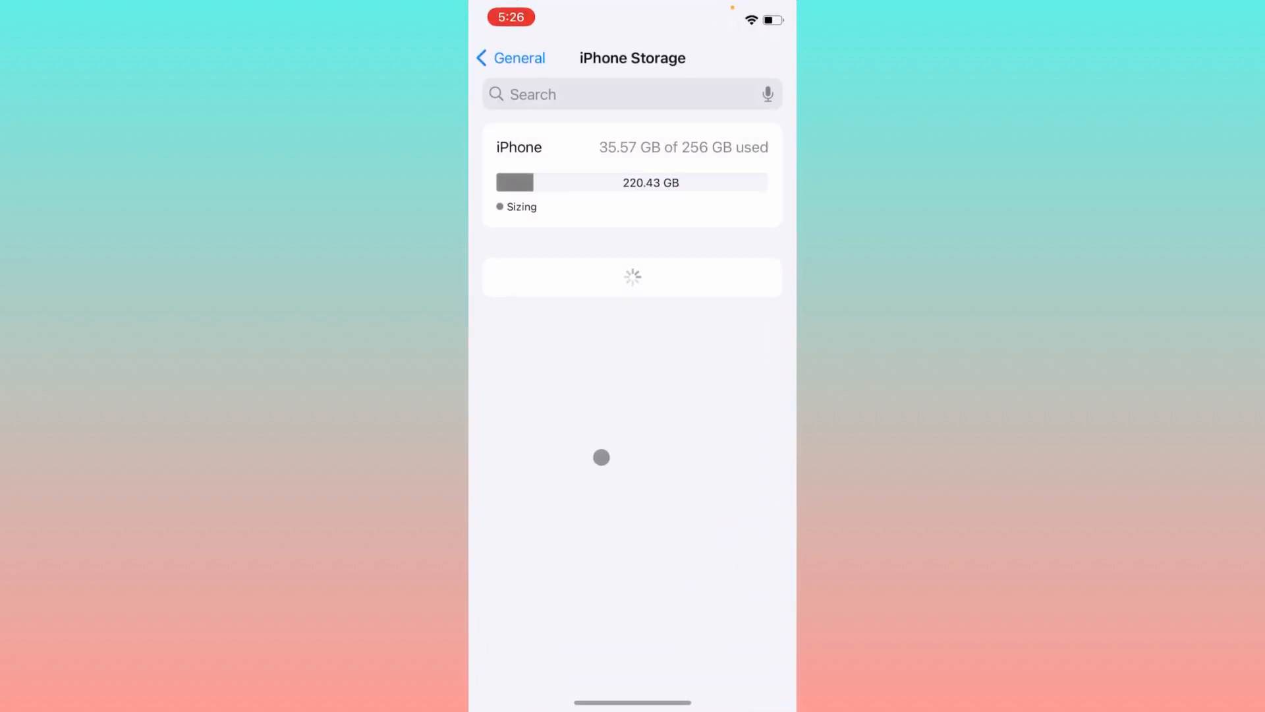
- Open Instagram under Settings > General > iPhone Storage and confirm Offload App
{"action": "left_click", "coordinate": [509, 58]}
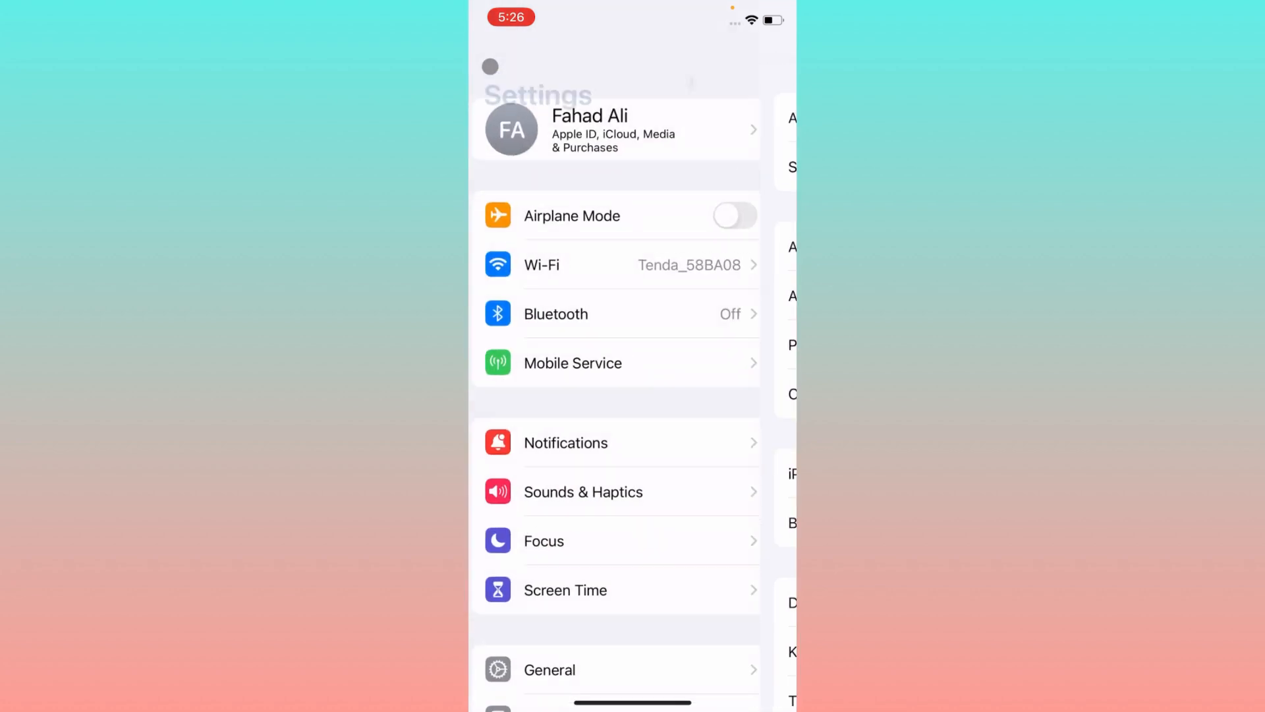
{"action": "left_click", "coordinate": [549, 669]}
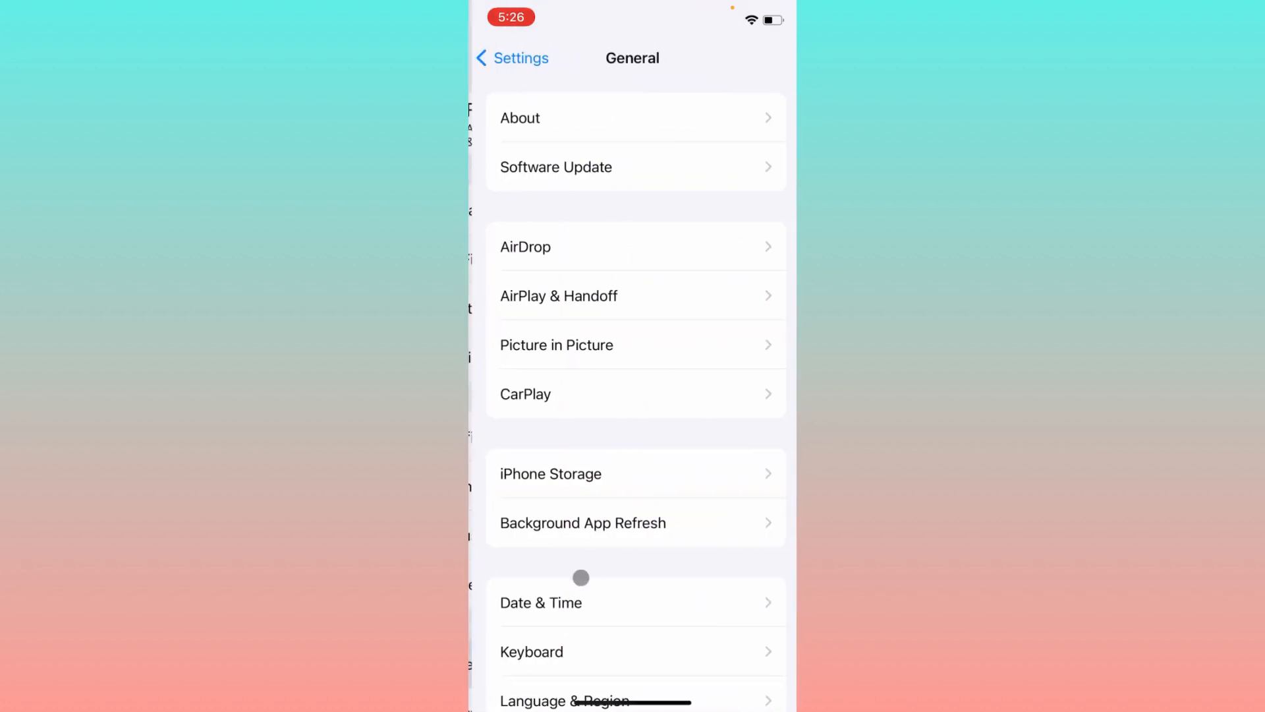
{"action": "left_click", "coordinate": [551, 474]}
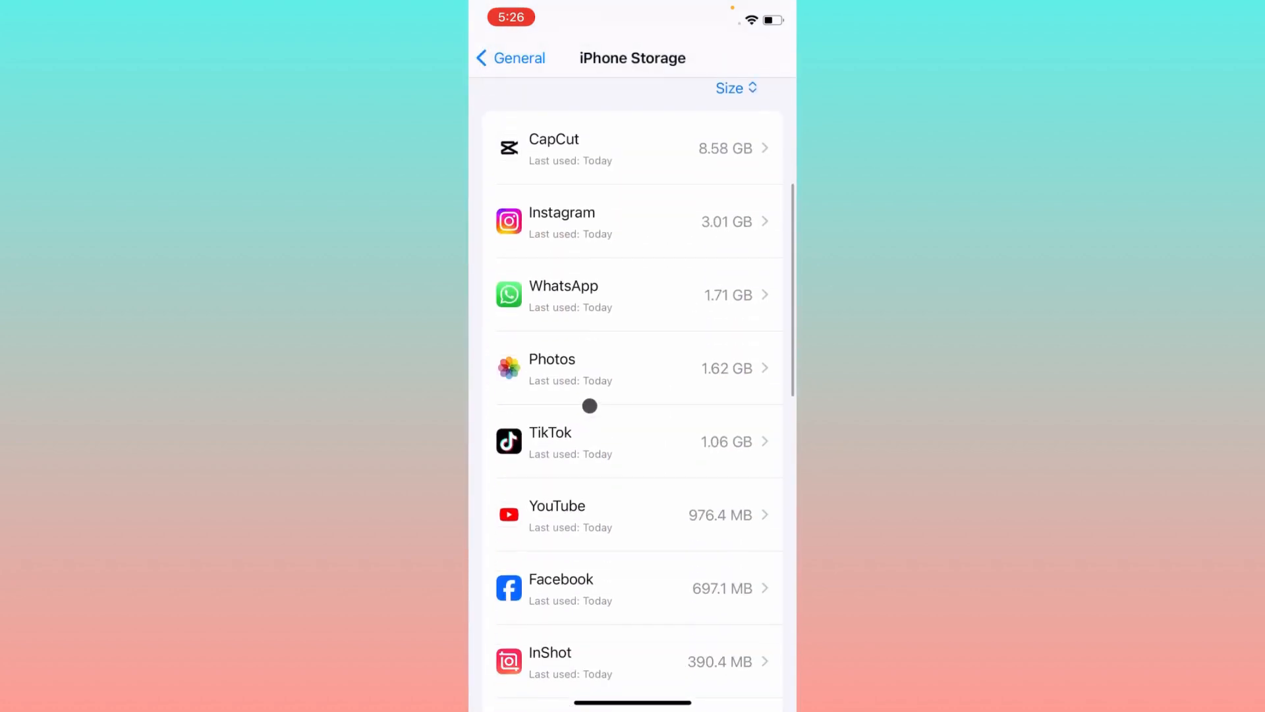
{"action": "left_click", "coordinate": [560, 222]}
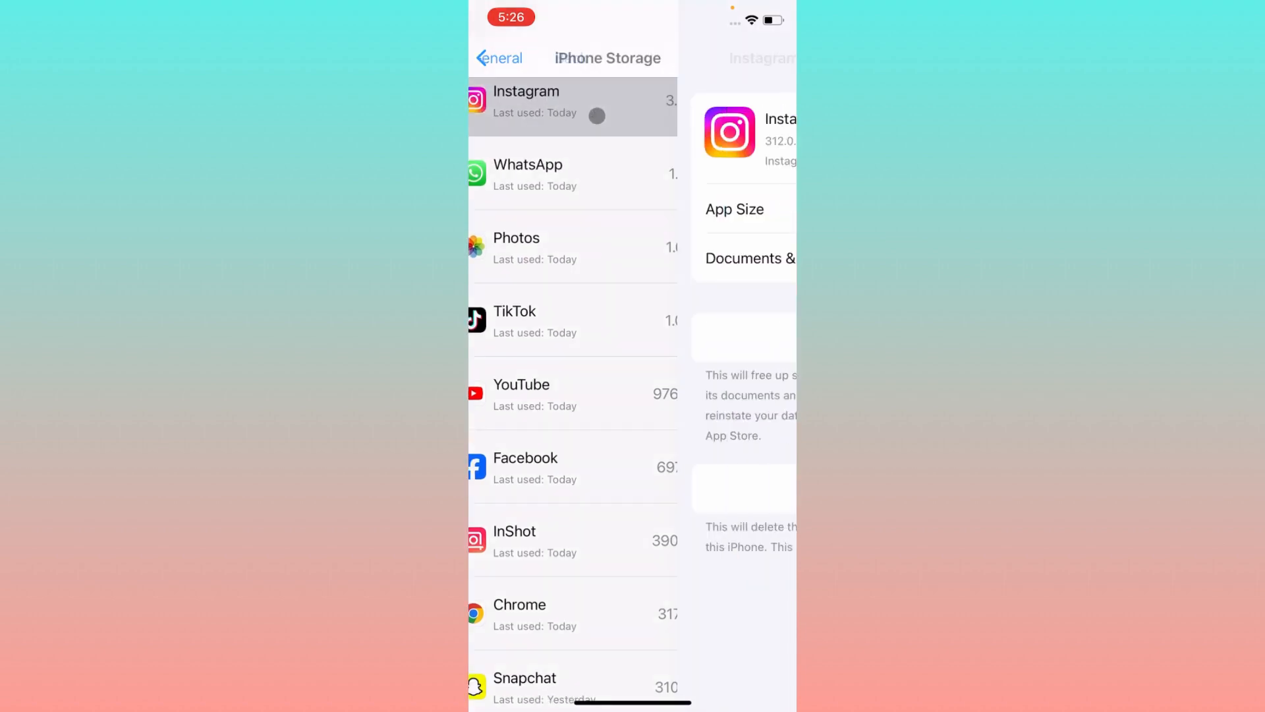
{"action": "left_click", "coordinate": [632, 338]}
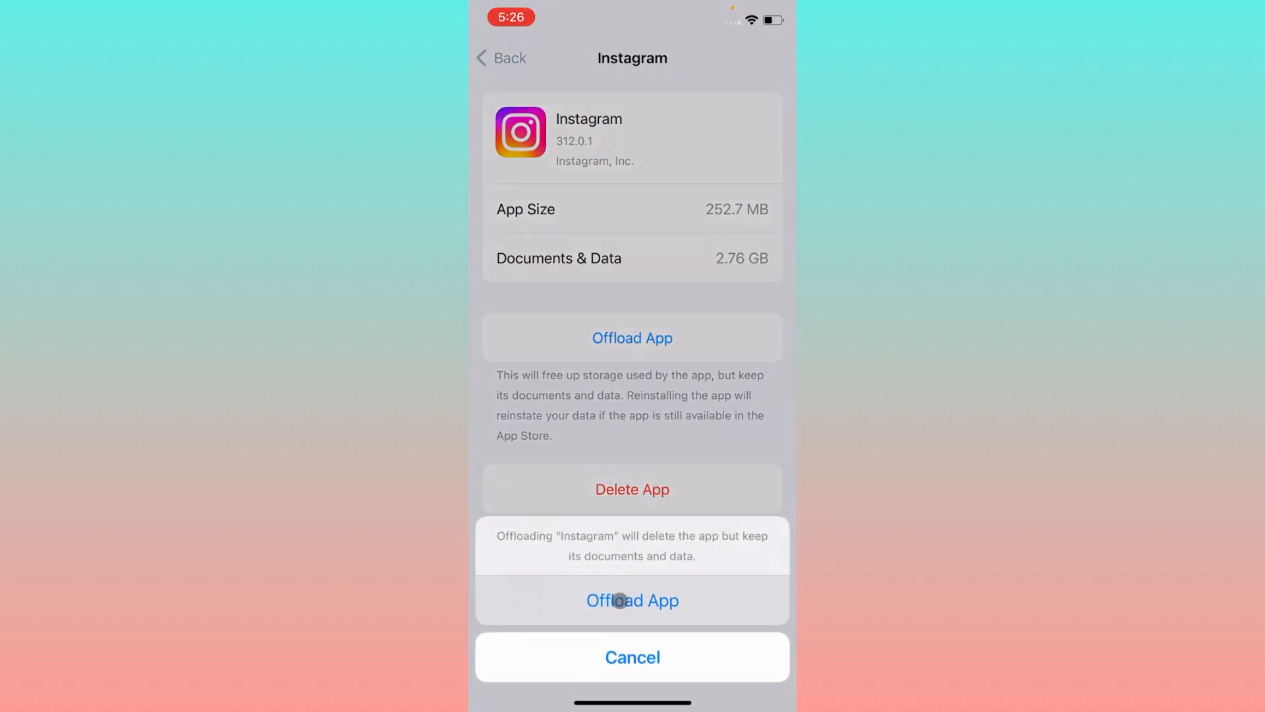
{"action": "left_click", "coordinate": [631, 600]}
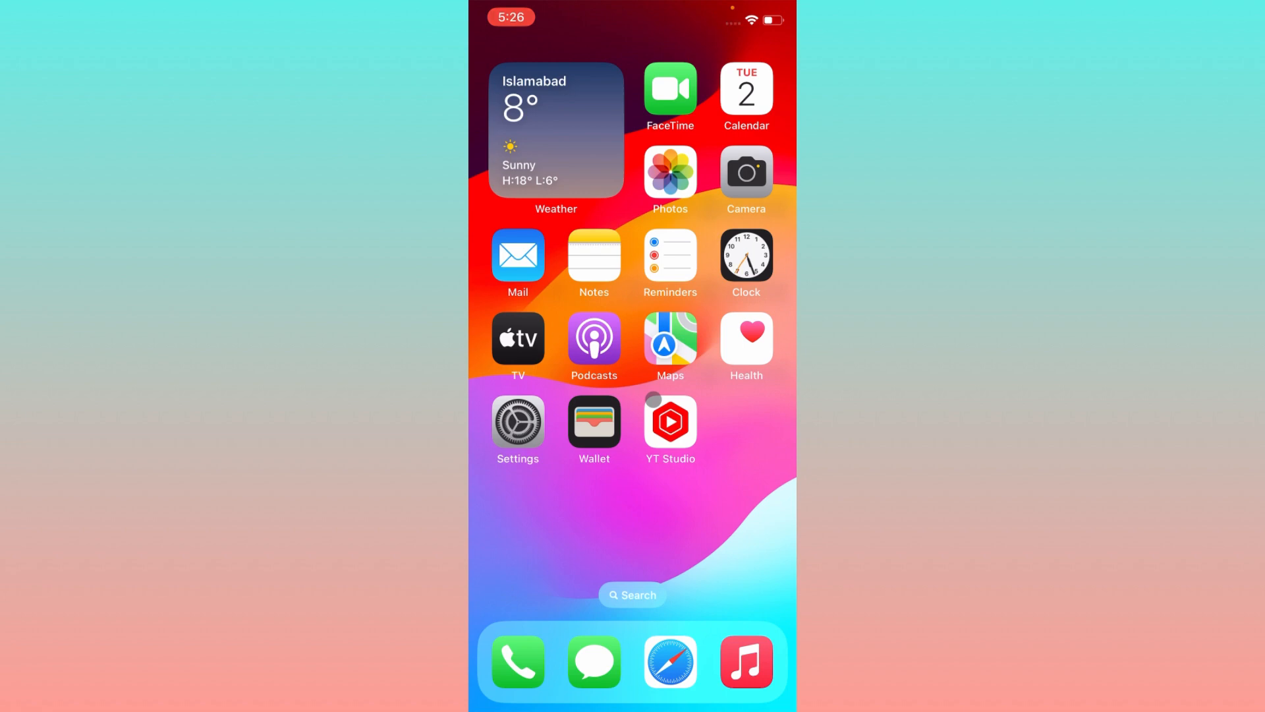
{"action": "scroll", "scroll_direction": "left", "scroll_amount": 3}
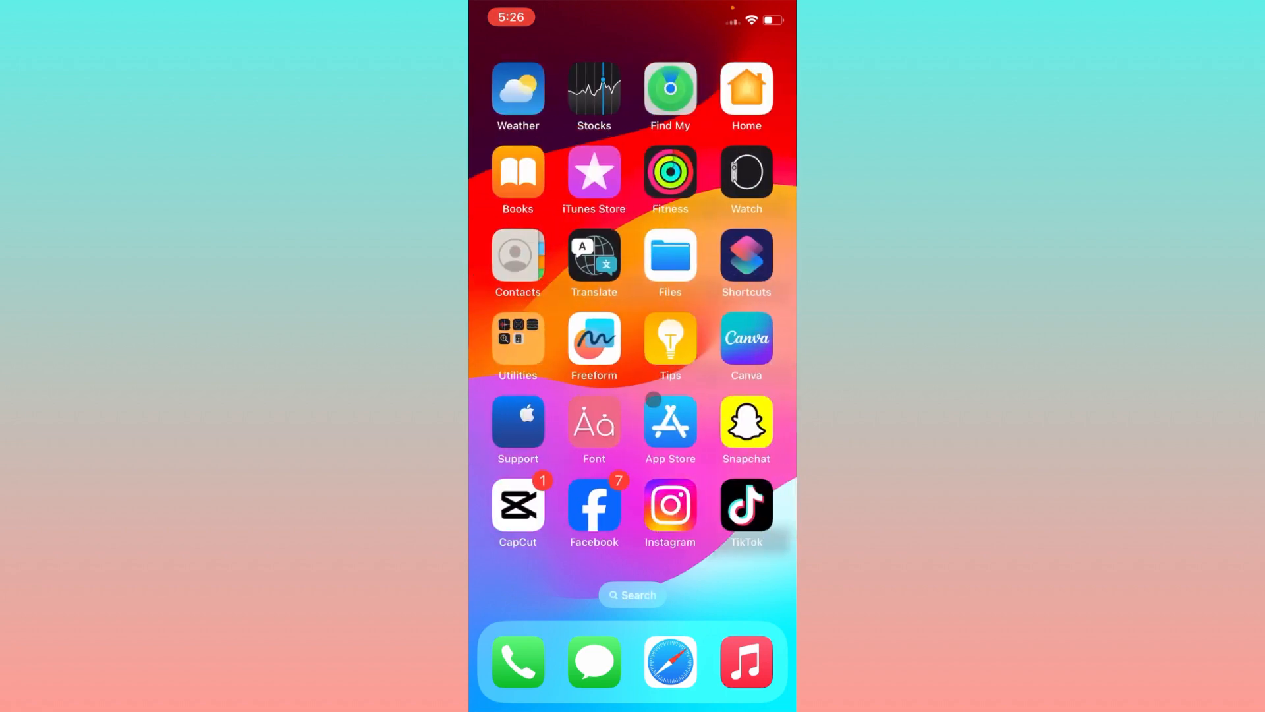
{"action": "scroll", "scroll_direction": "left", "scroll_amount": 3}
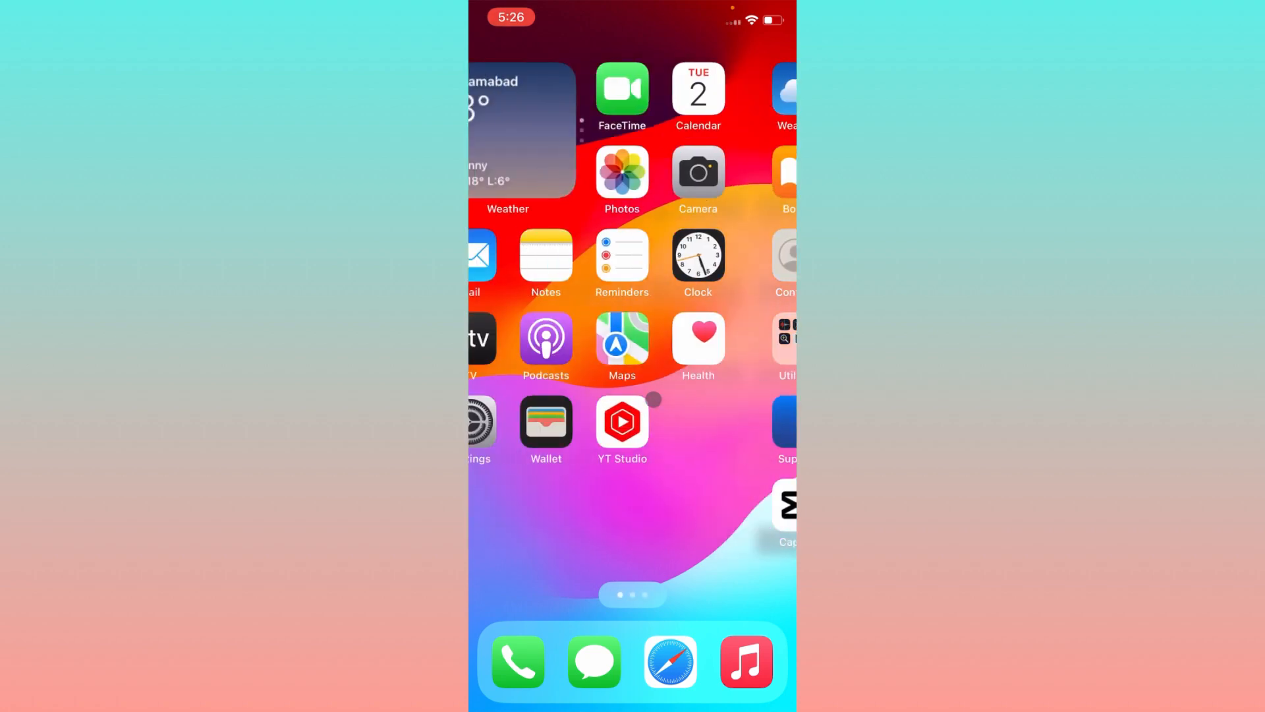
{"action": "scroll", "scroll_direction": "left", "scroll_amount": 3}
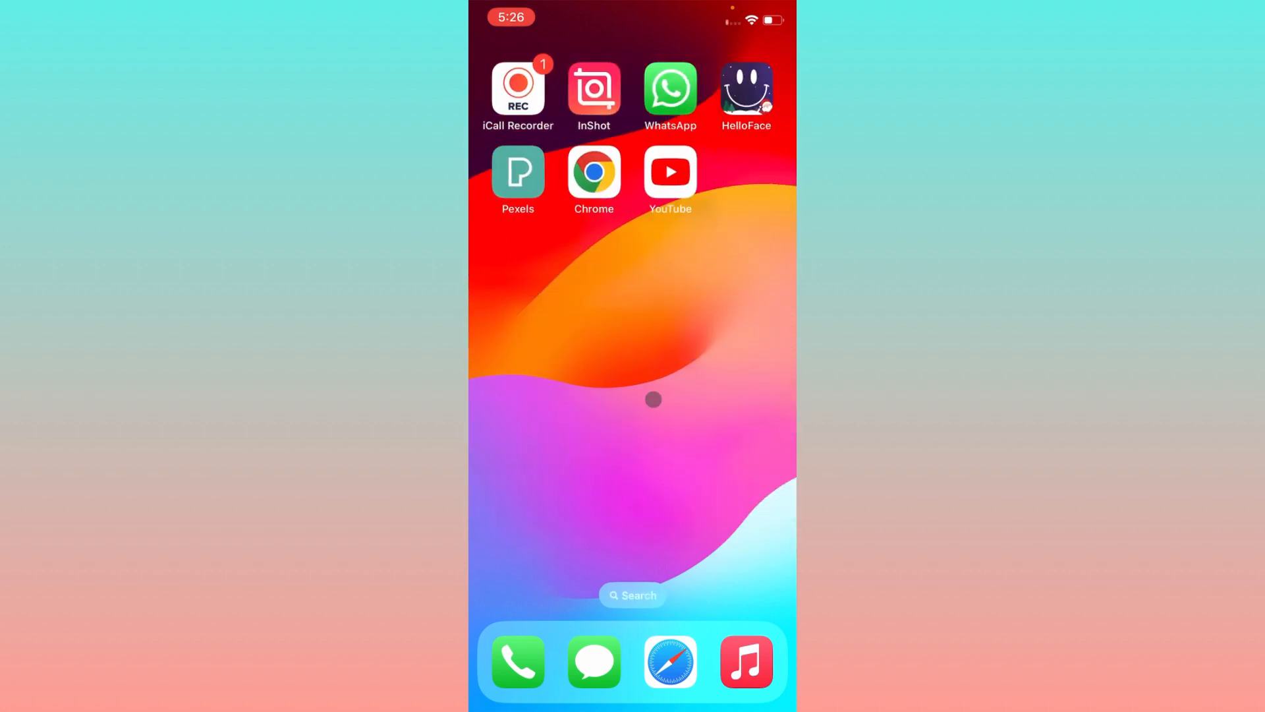